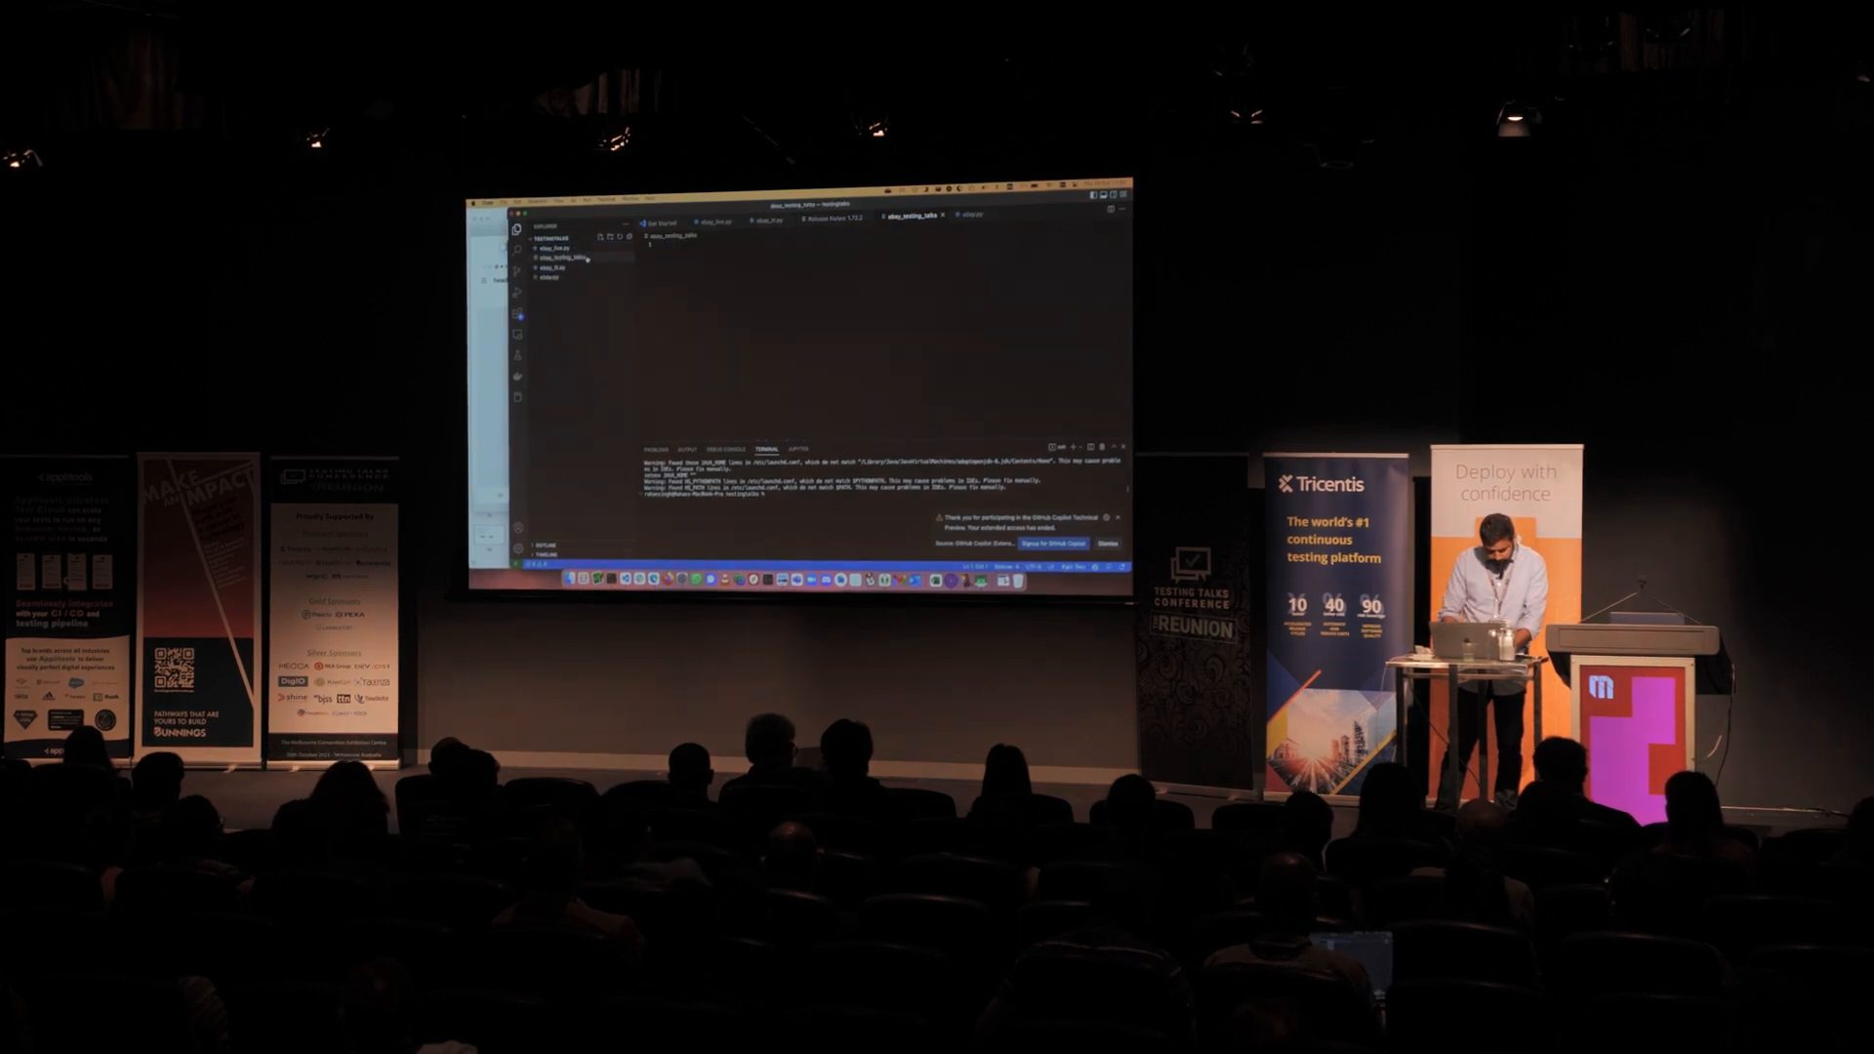
Show the Explorer context menu for the project's file list to create a new file.
{"action": "right_click", "coordinate": [560, 257]}
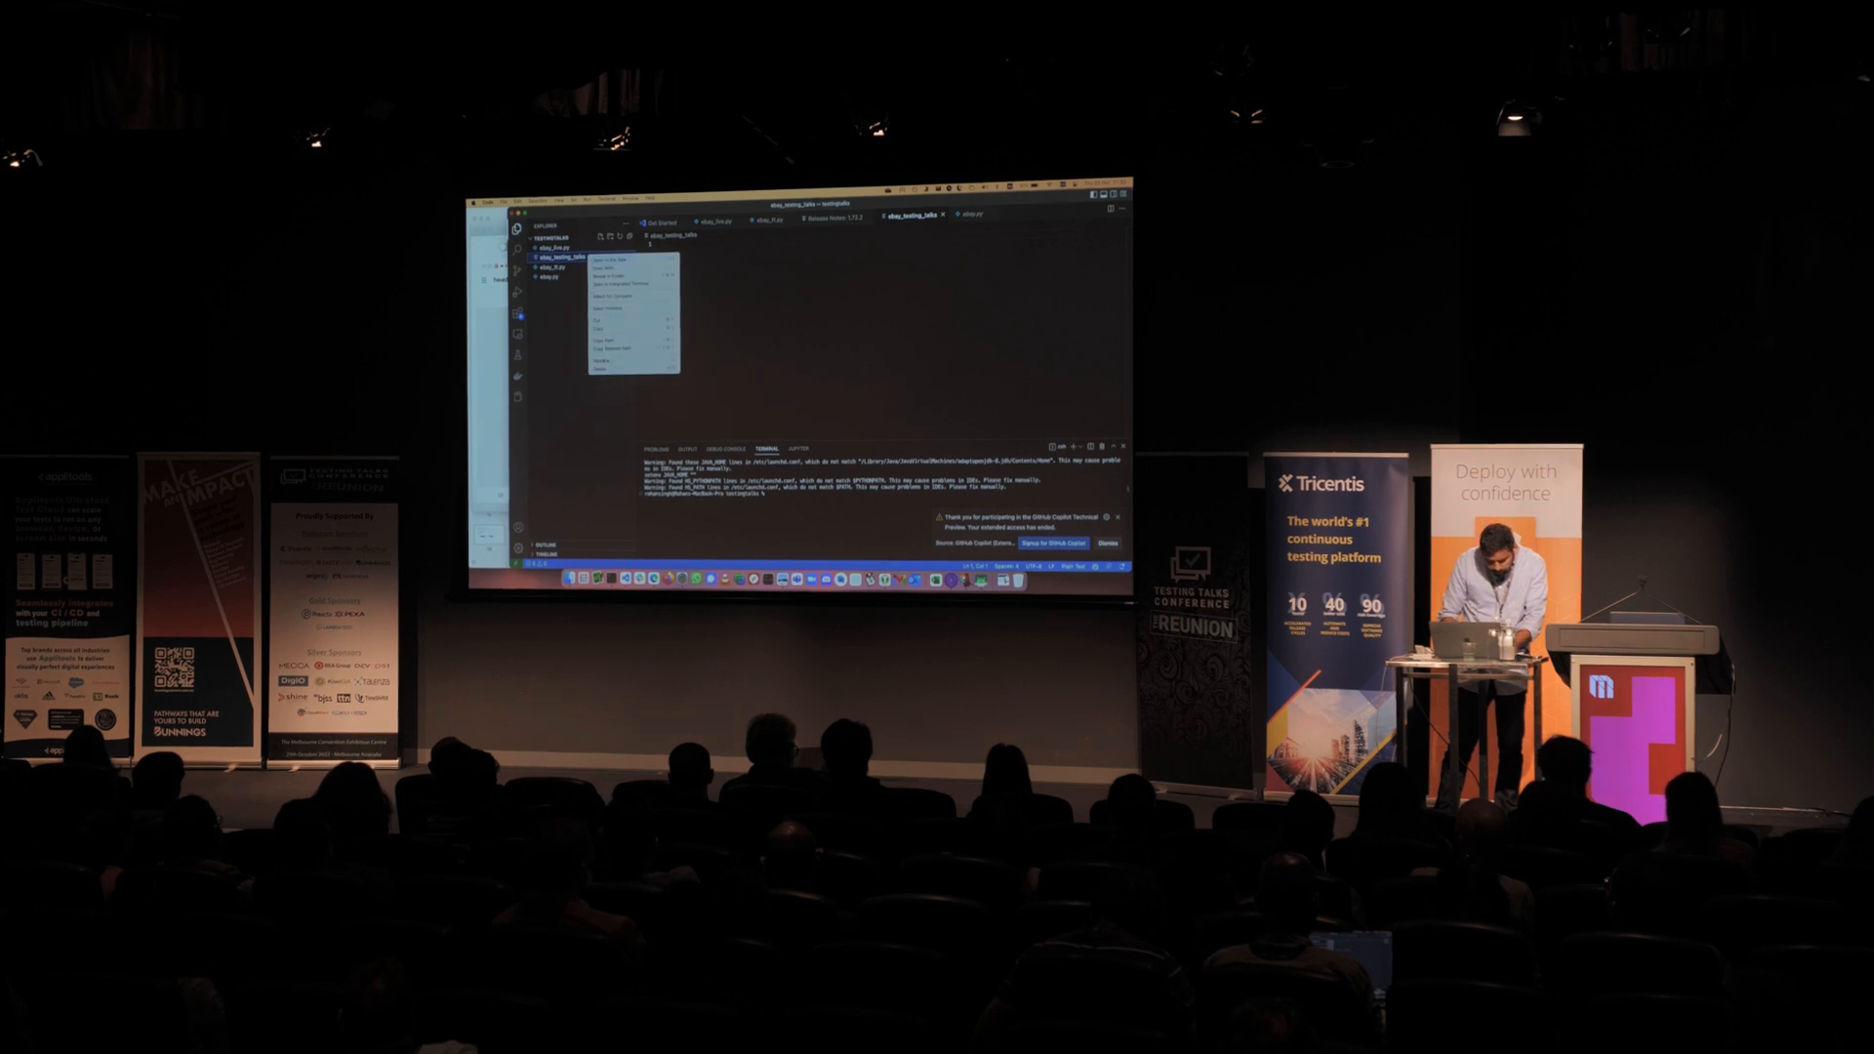